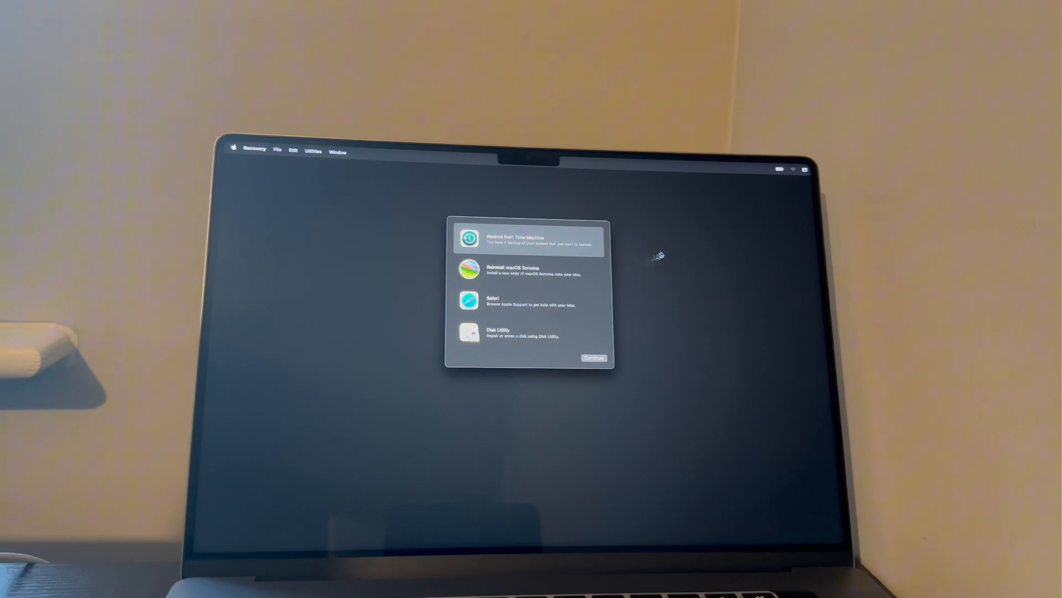
pyautogui.moveTo(793, 171)
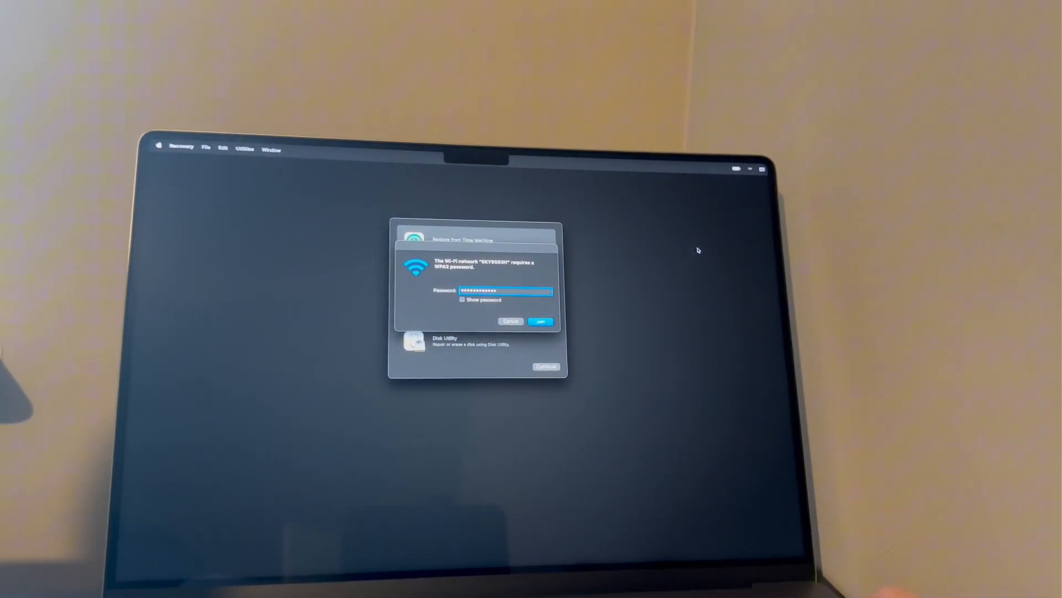
# - Join the Wi-Fi network with the entered password and launch Safari from Recovery
pyautogui.click(540, 321)
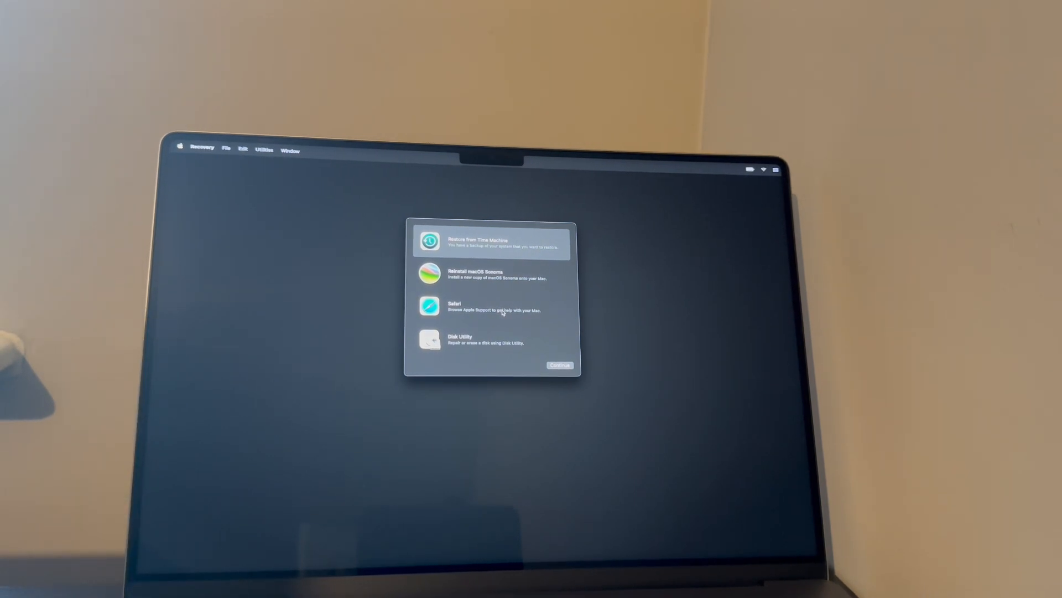
pyautogui.click(493, 306)
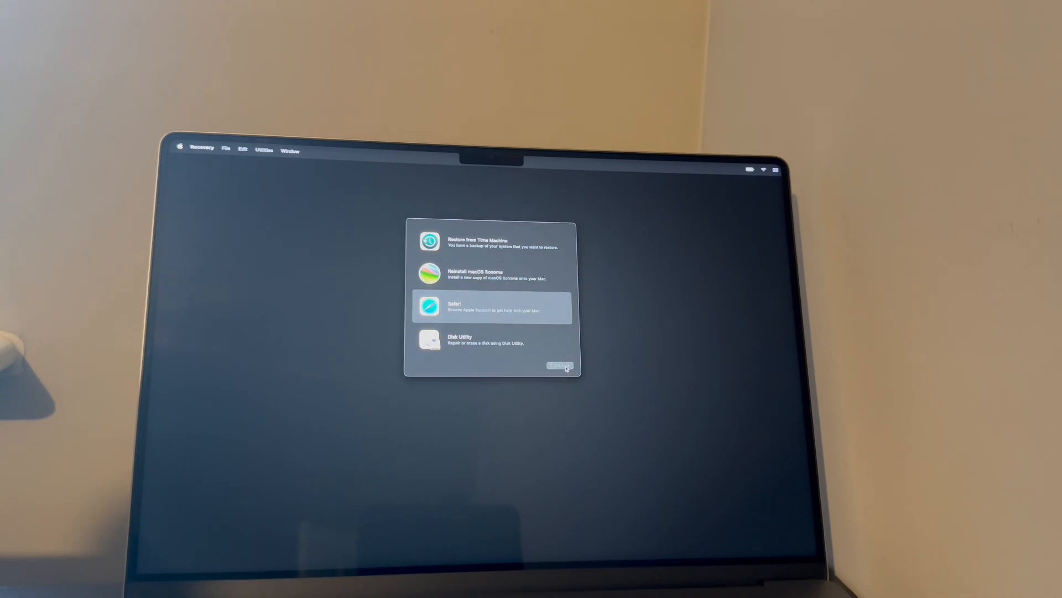
pyautogui.click(558, 366)
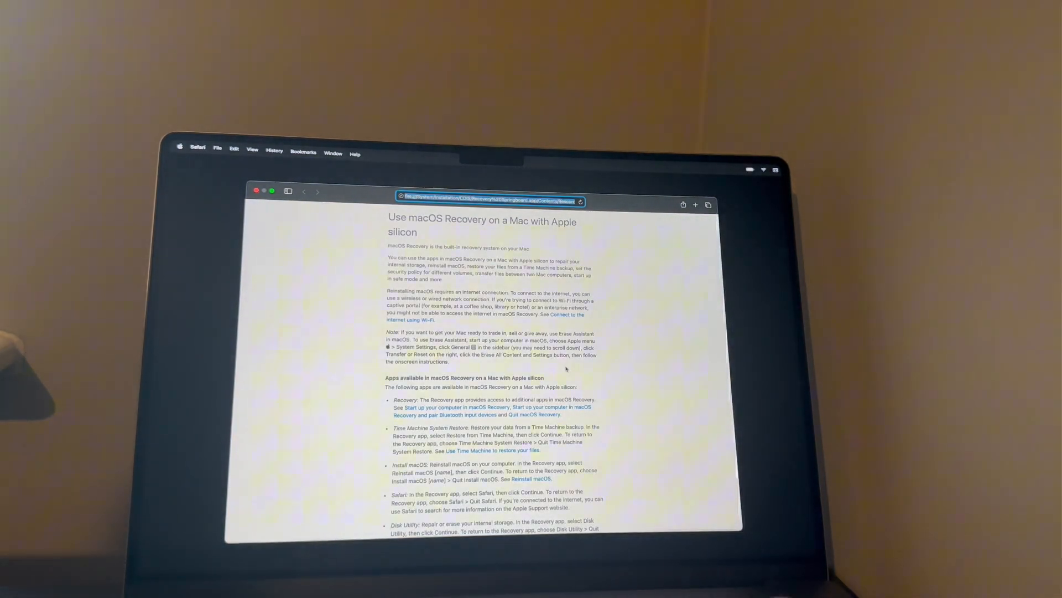
# - Enter checkm8.info in Safari's address bar
pyautogui.click(488, 200)
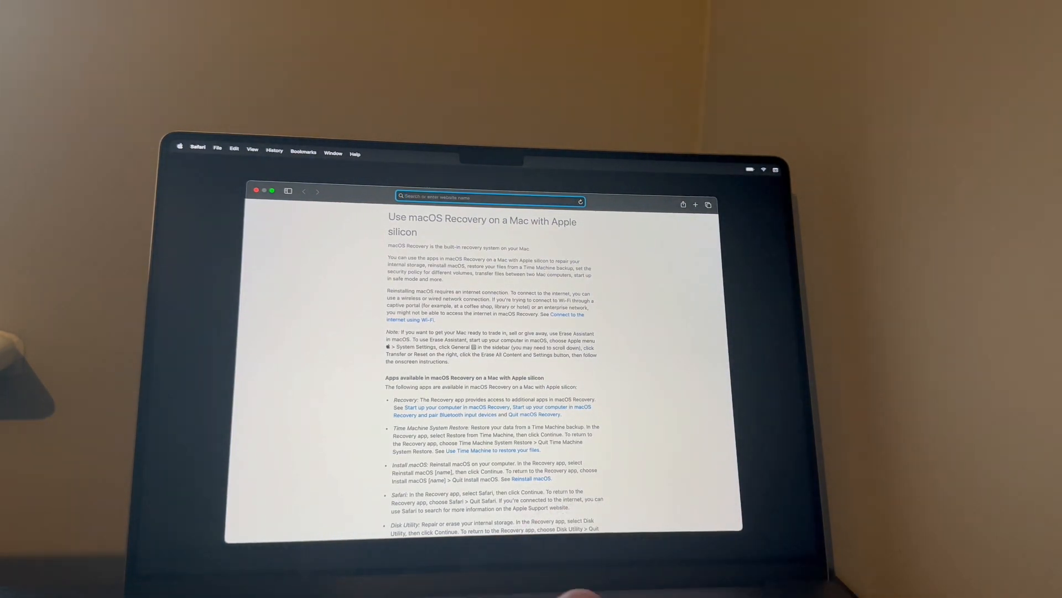
pyautogui.write('che')
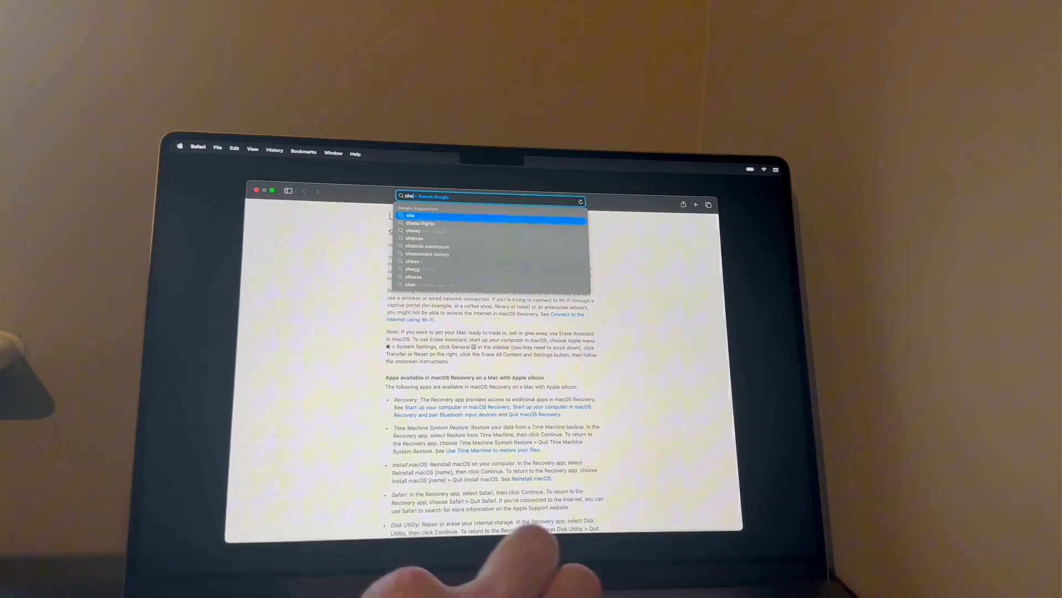
pyautogui.write('ck')
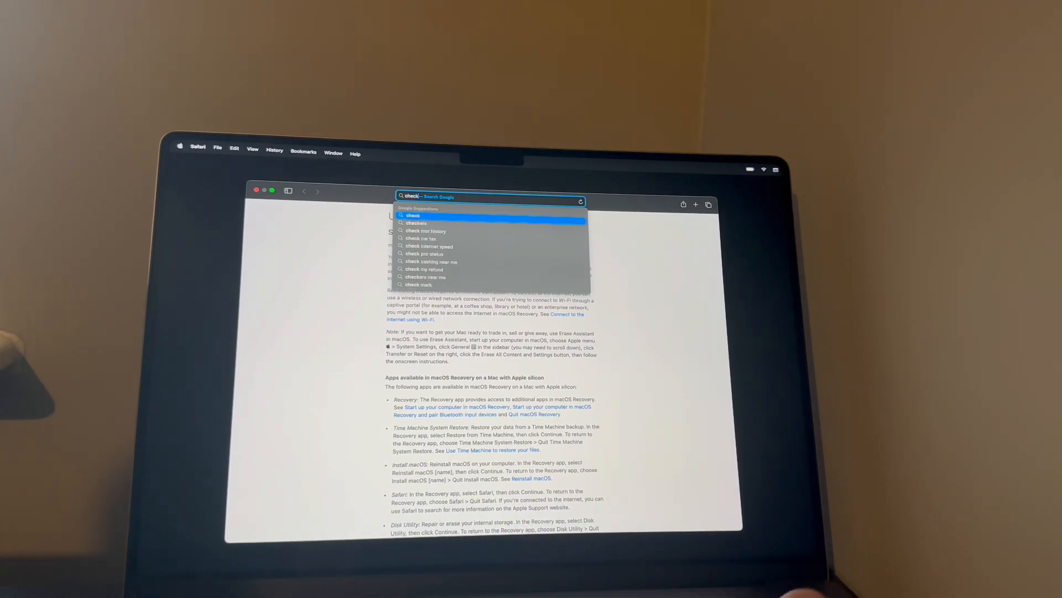
pyautogui.write('m8')
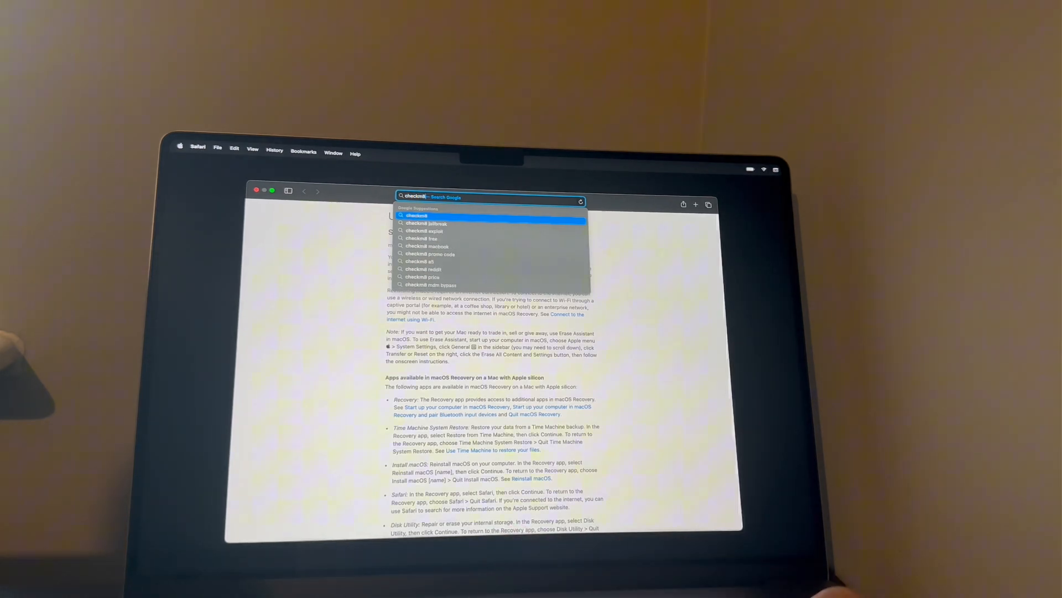
pyautogui.write('.info')
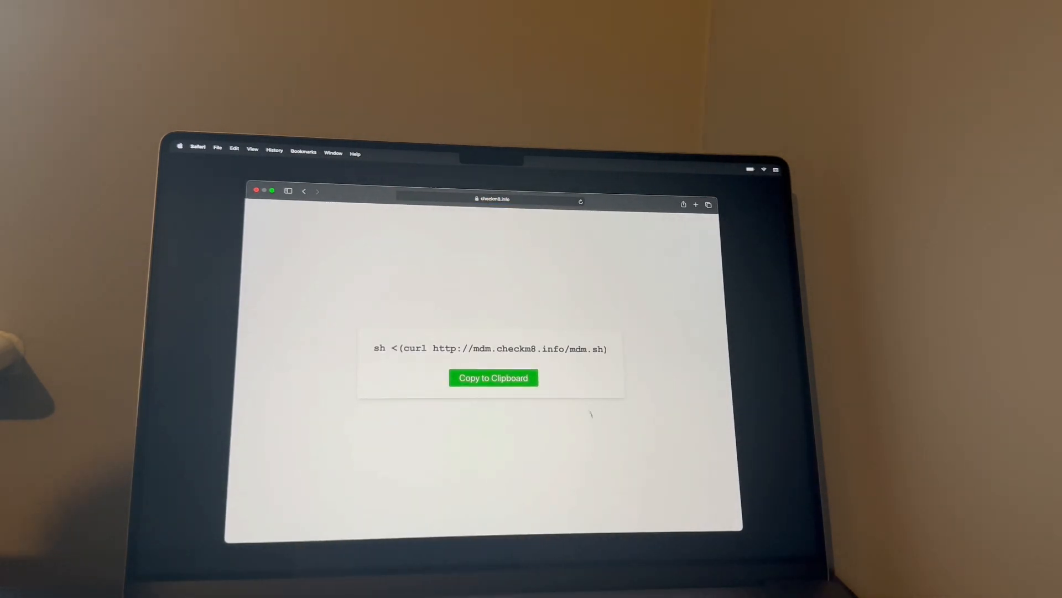
# - Copy the checkm8.info curl command to the clipboard and quit Safari
pyautogui.click(493, 377)
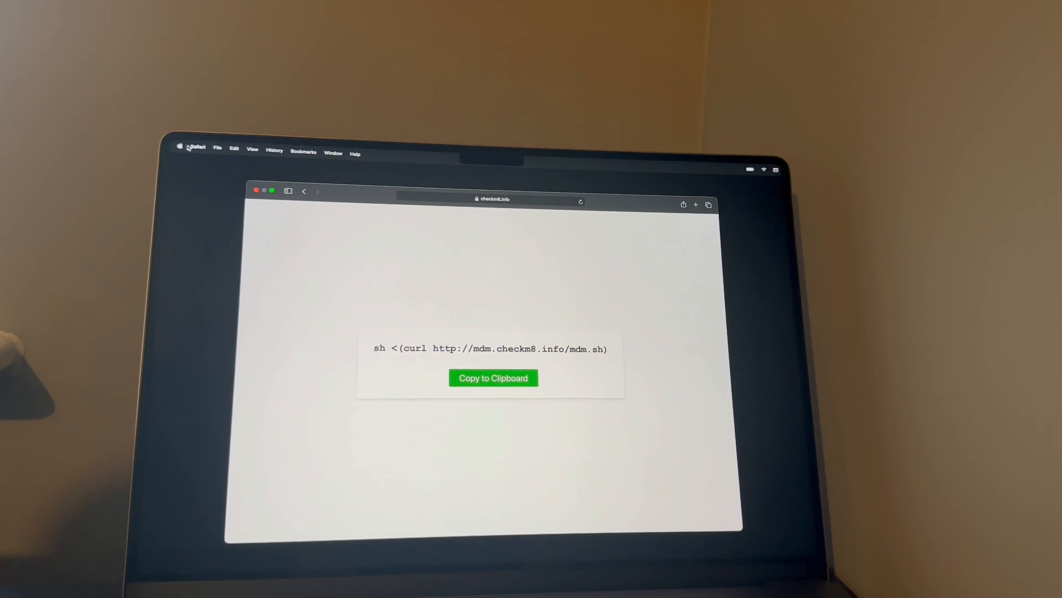
pyautogui.click(197, 148)
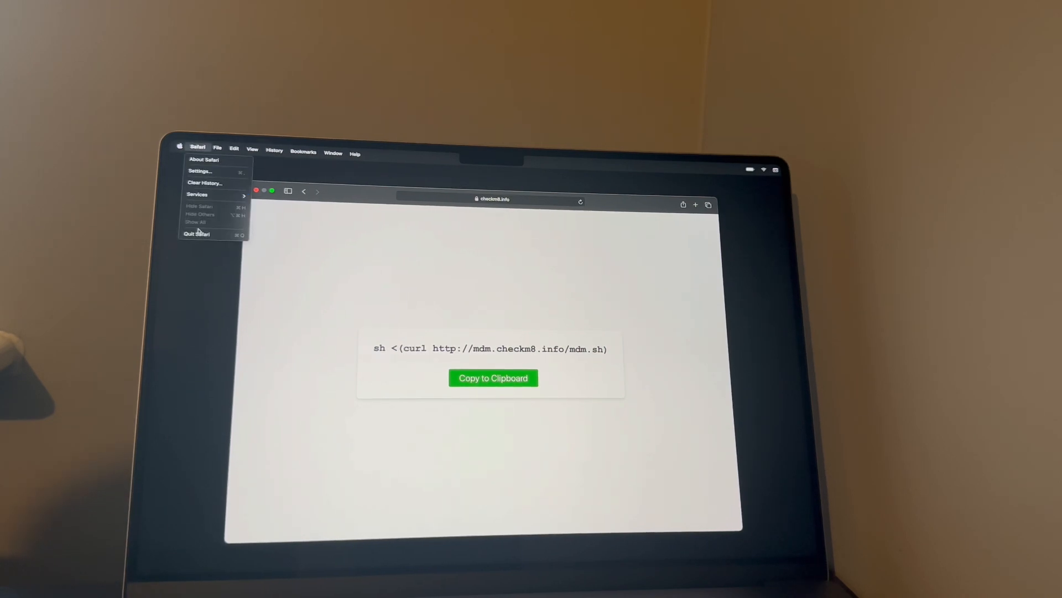
pyautogui.click(196, 234)
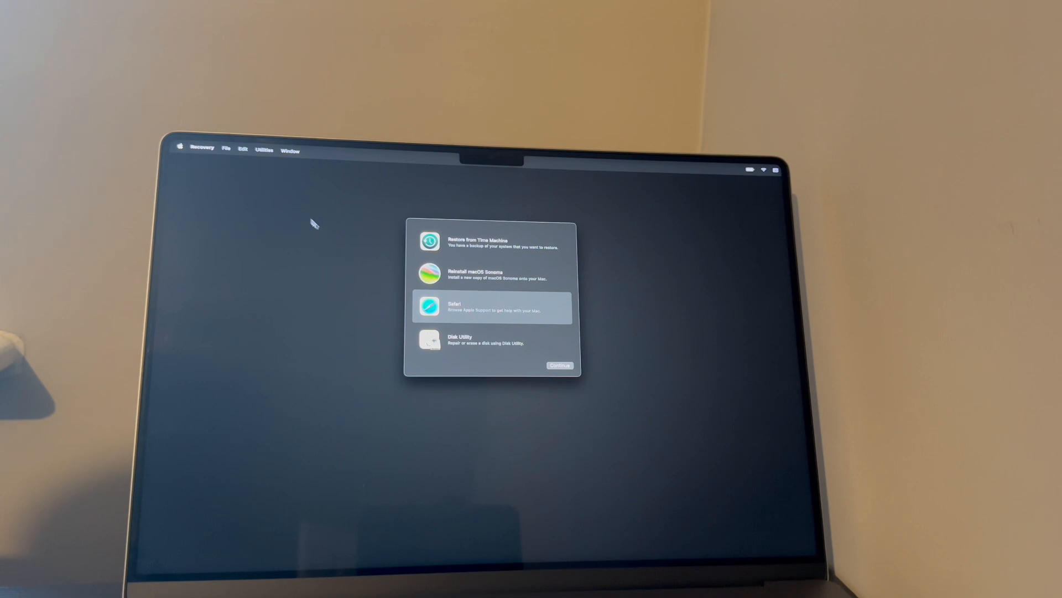
# - Launch Terminal from the Recovery Utilities menu
pyautogui.click(264, 150)
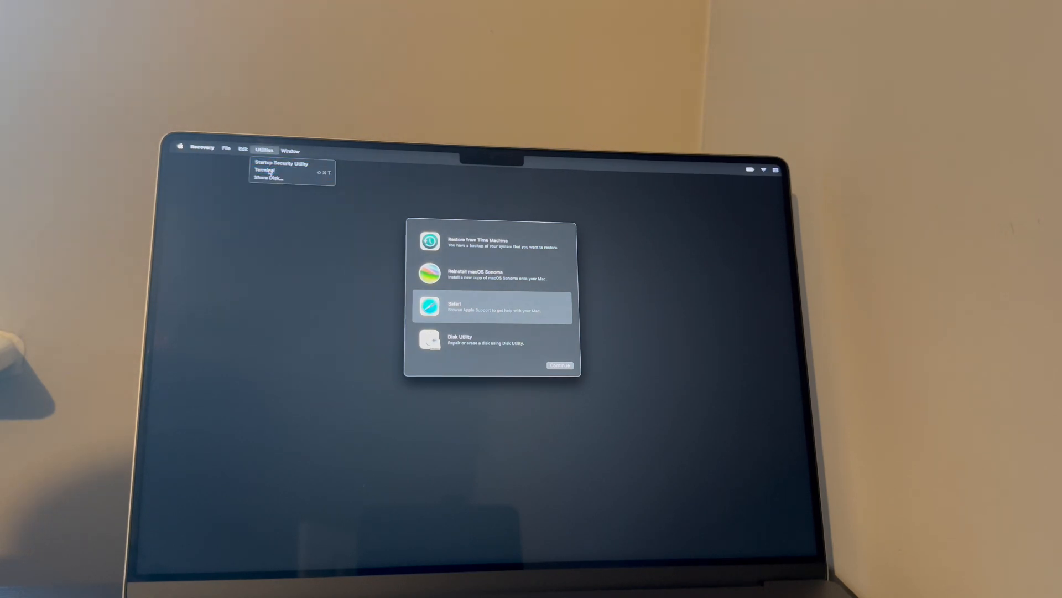
pyautogui.click(264, 169)
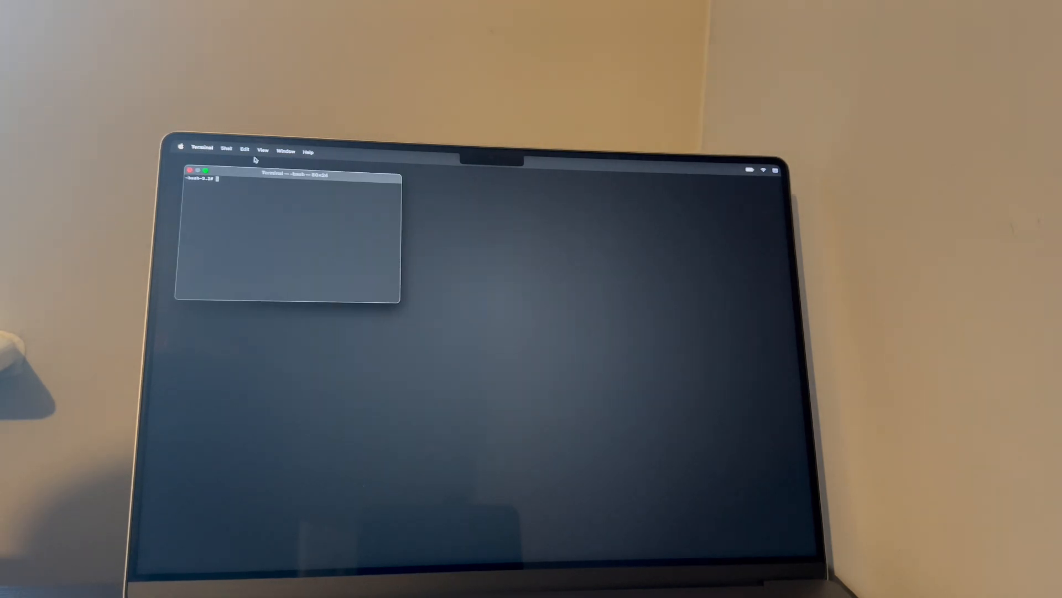
# - Paste the checkm8 curl command into Terminal via Edit > Paste and run it
pyautogui.click(245, 150)
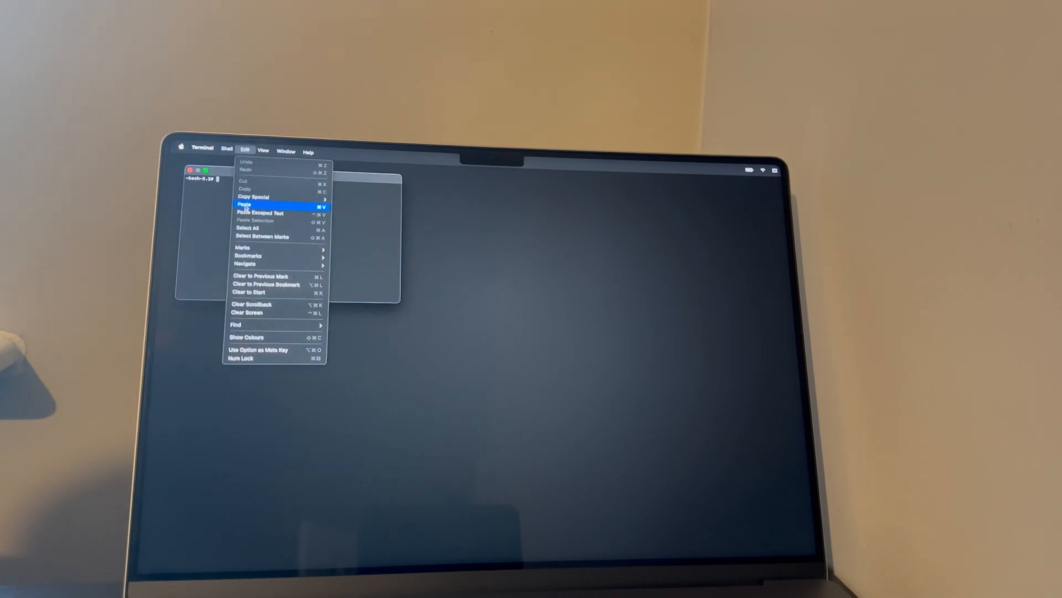
pyautogui.click(244, 205)
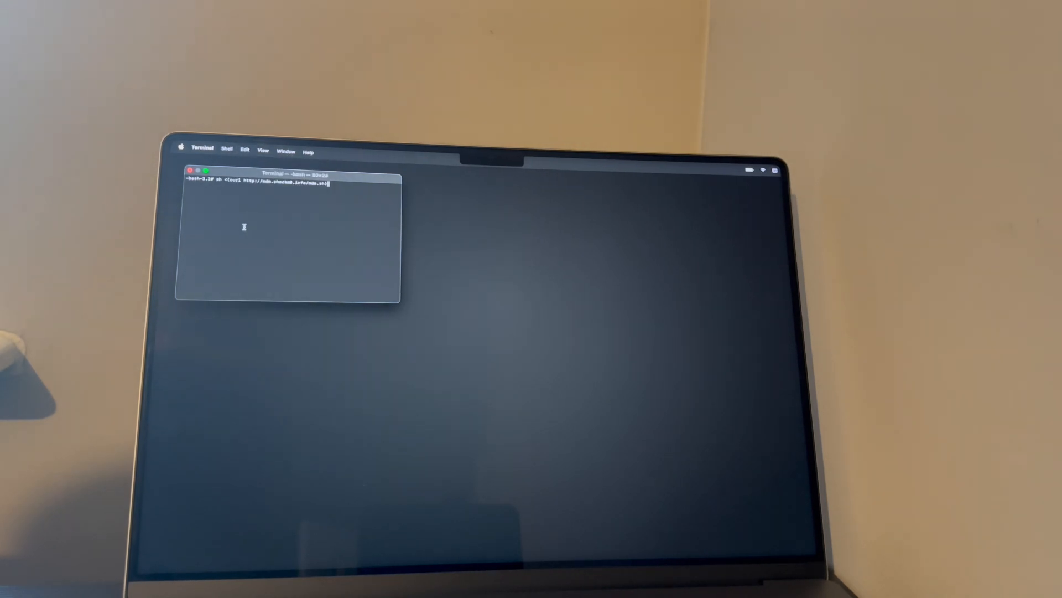
pyautogui.press('Return')
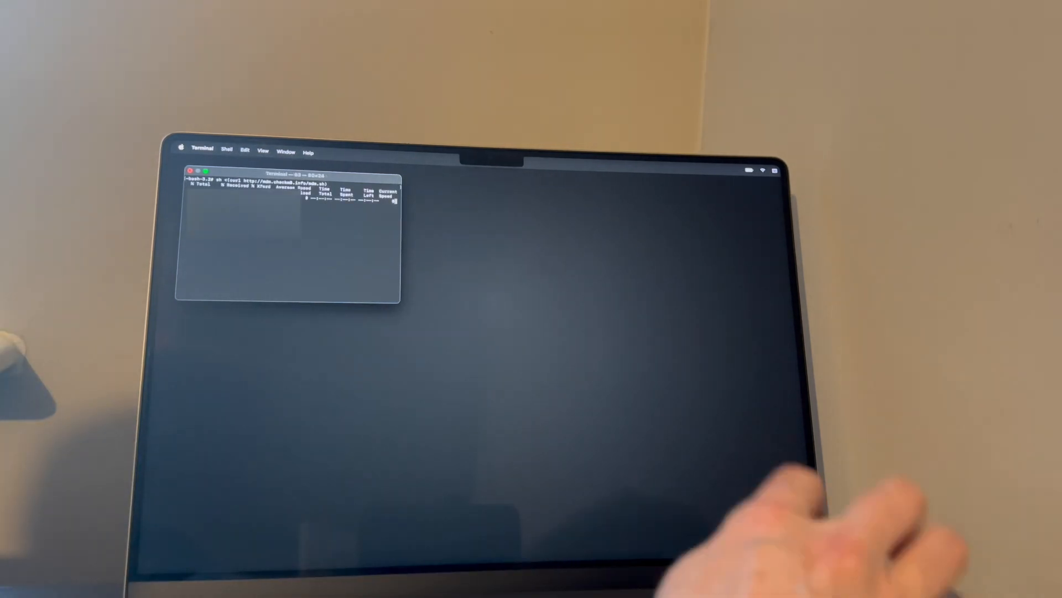